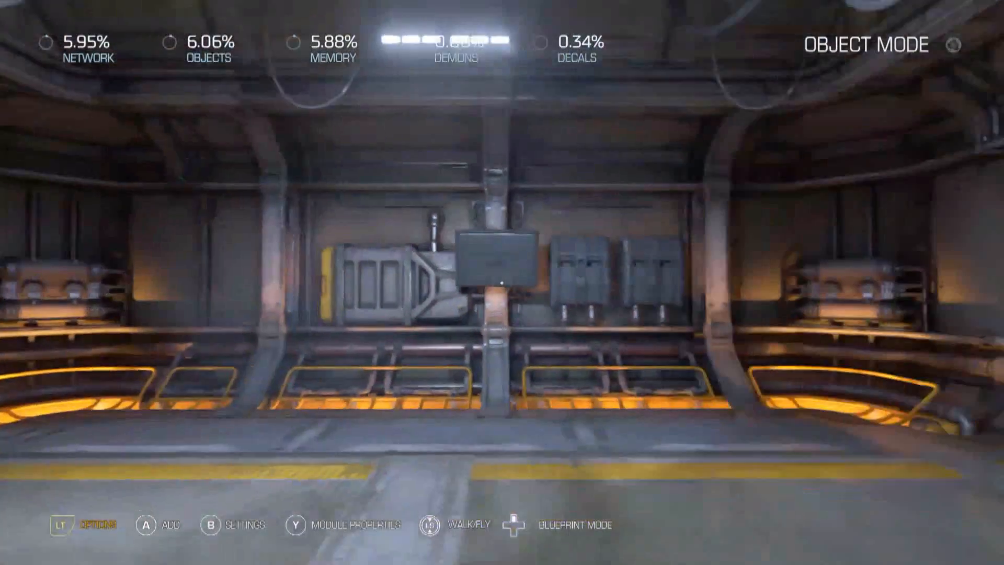
Step: Change the module environment from Atmospheric: Cooling to Atmospheric: Dark in Module Properties
{"action": "key", "text": "Y"}
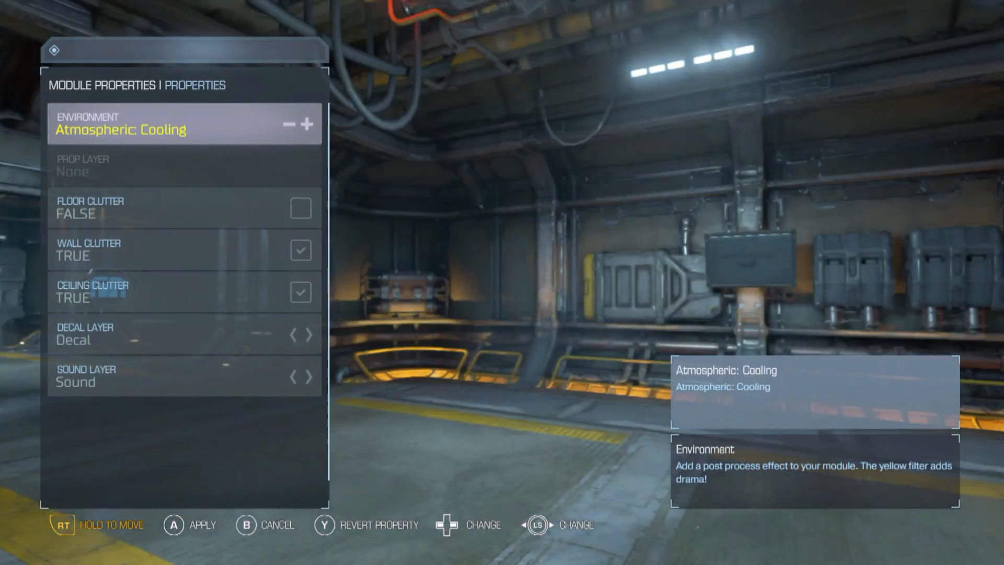
{"action": "left_click", "coordinate": [309, 125]}
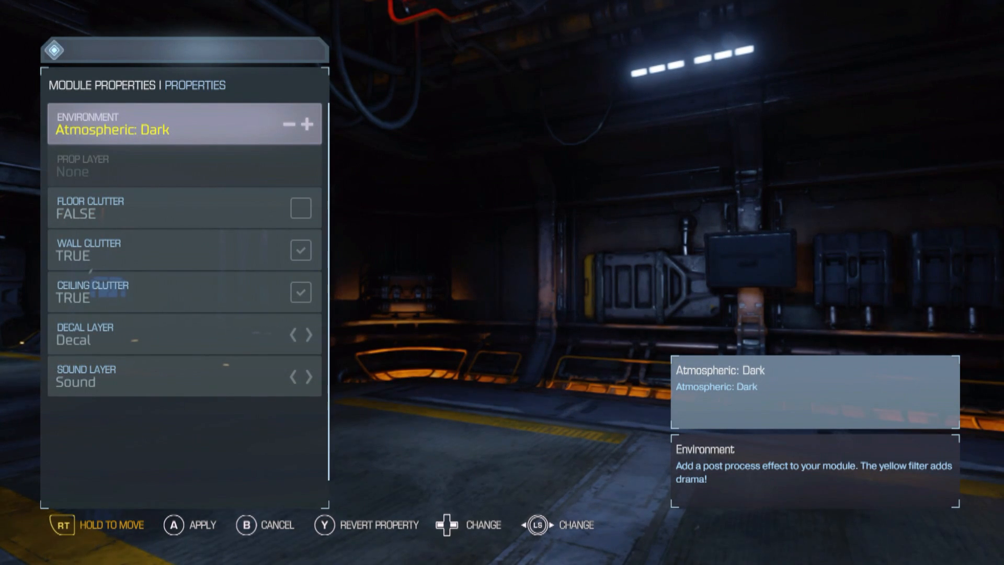
{"action": "left_click", "coordinate": [310, 124]}
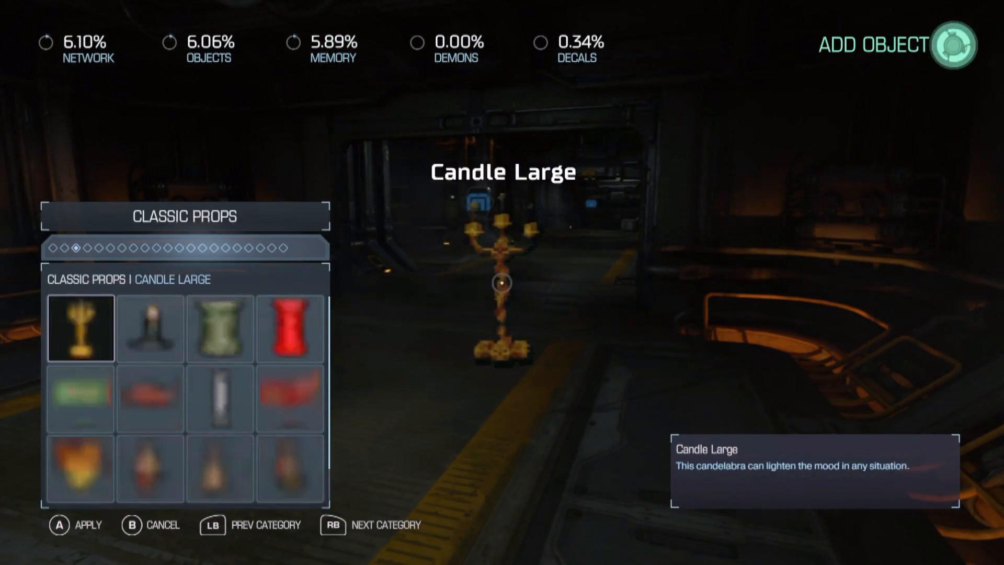
{"action": "key", "text": "rb"}
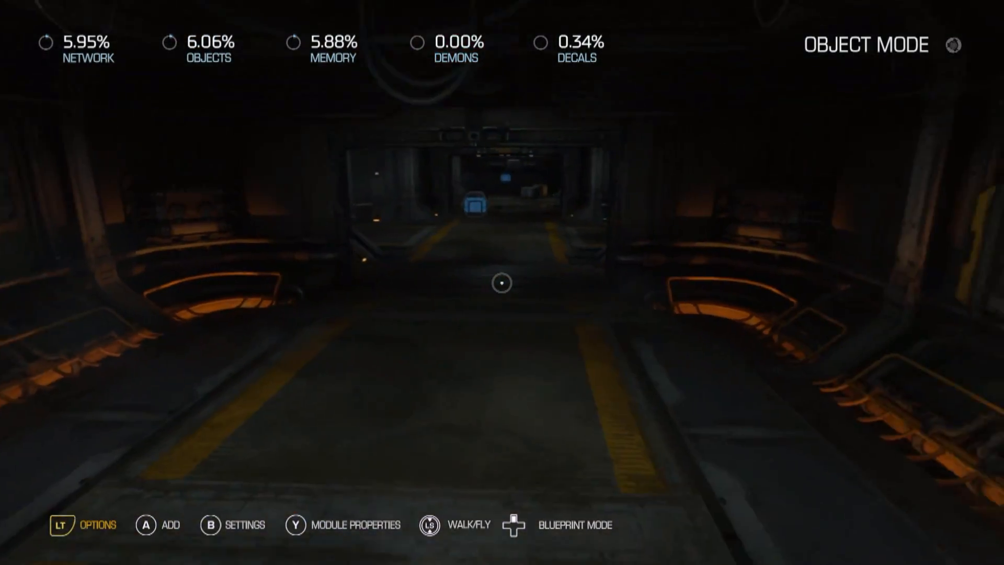
{"action": "key", "text": "dpad_right"}
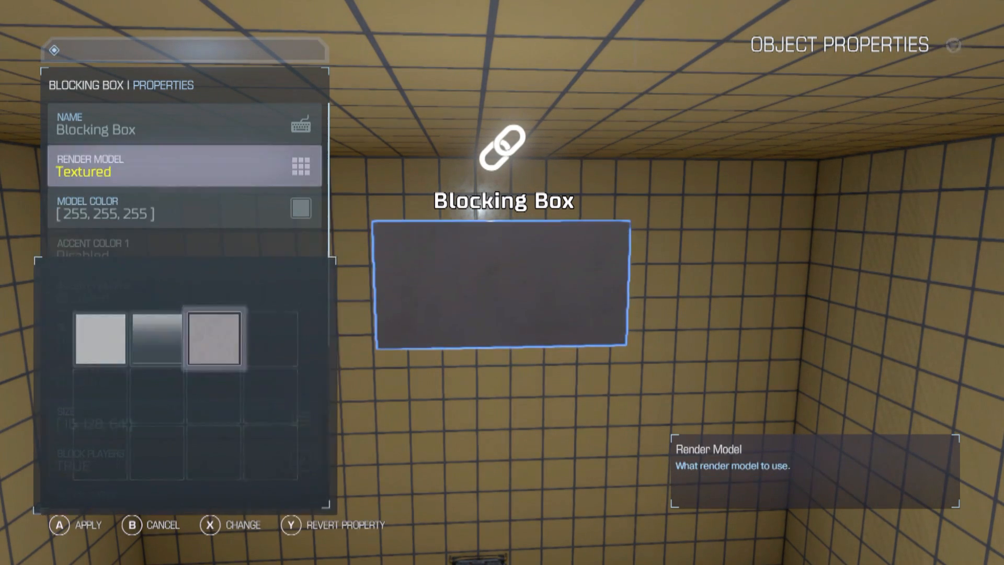
Step: Give the Blocking Box a Textured render model, black colour, and a size value of 16
{"action": "key", "text": "down"}
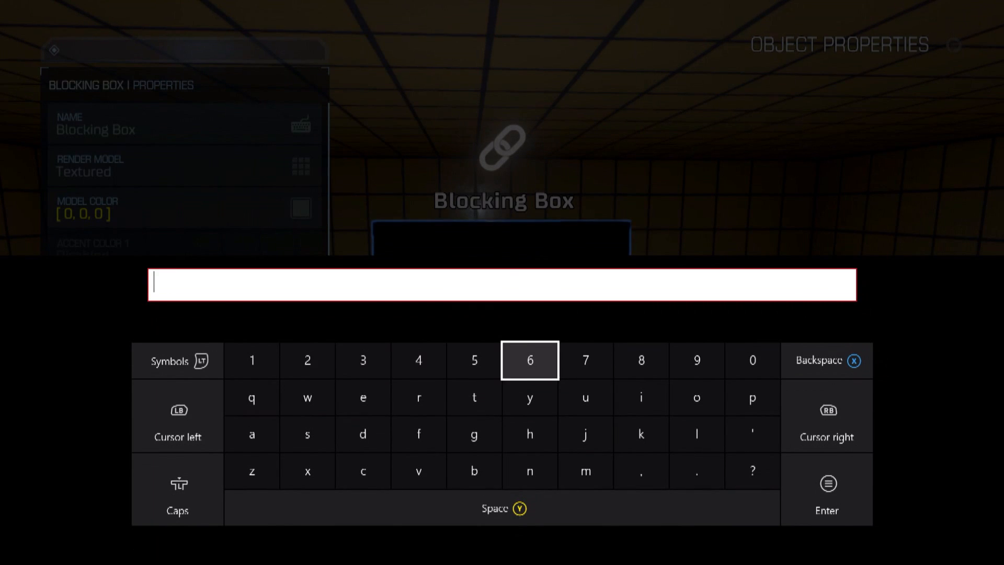
{"action": "type", "text": "16"}
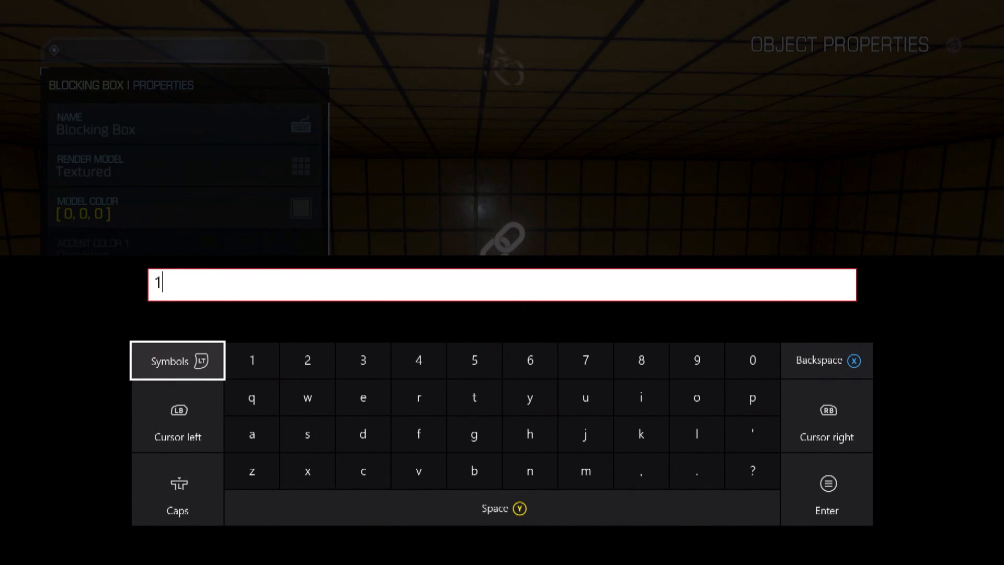
{"action": "left_click", "coordinate": [419, 360]}
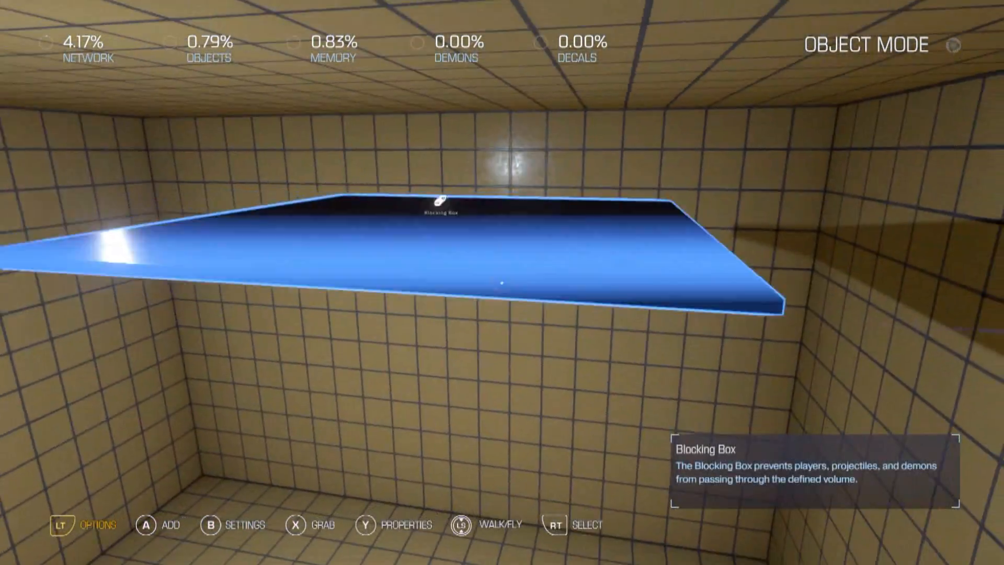
Step: Drop the flat slab overhead so it shades a square patch of floor
{"action": "key", "text": "x"}
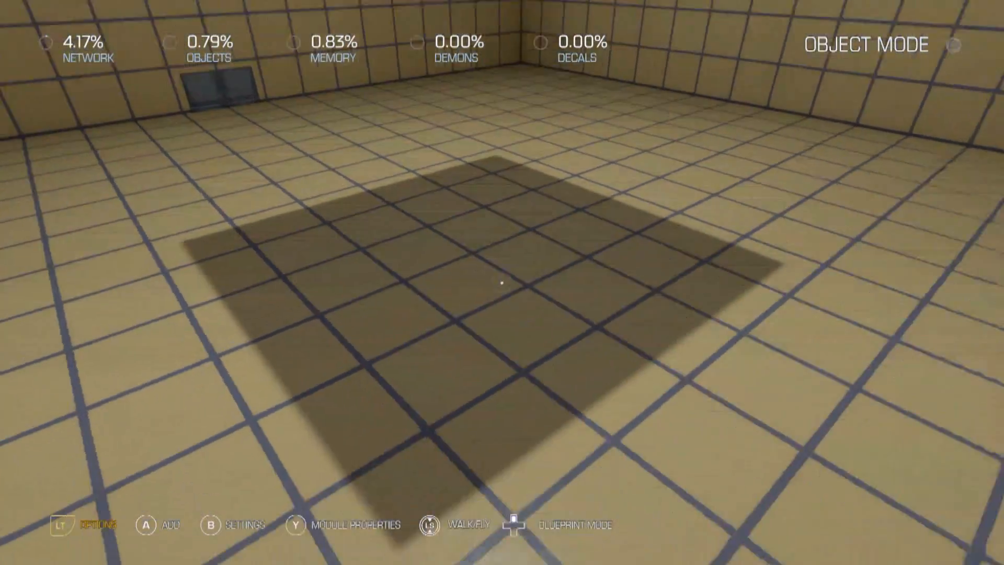
Step: Add a black Blocking Box wall piece and edit its size to 16, 128, 64
{"action": "left_click", "coordinate": [158, 524]}
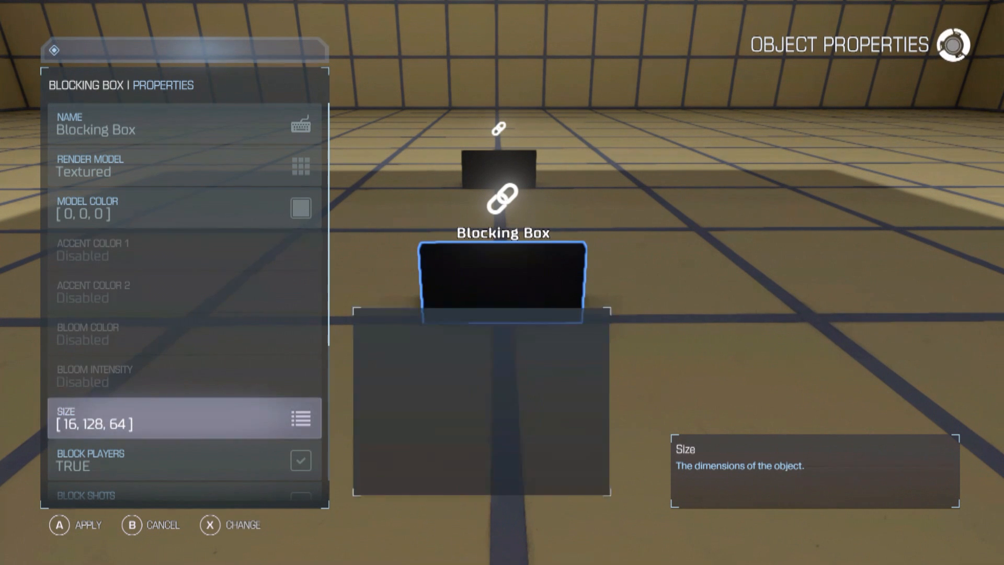
{"action": "left_click", "coordinate": [183, 417]}
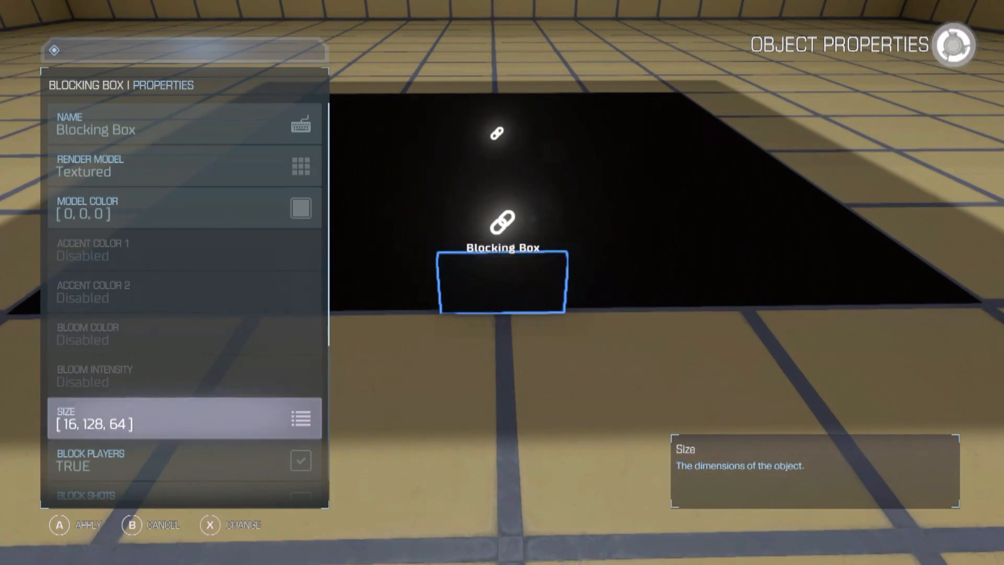
Step: Resize the wall box to 16 × 128 × 1024 and drop the flat slab onto it
{"action": "left_click", "coordinate": [300, 417]}
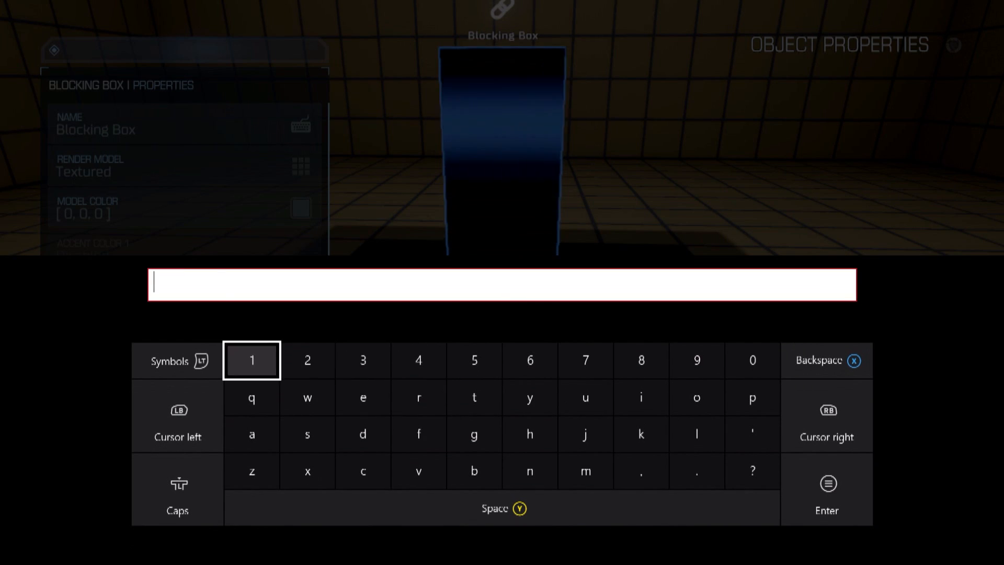
{"action": "type", "text": "102"}
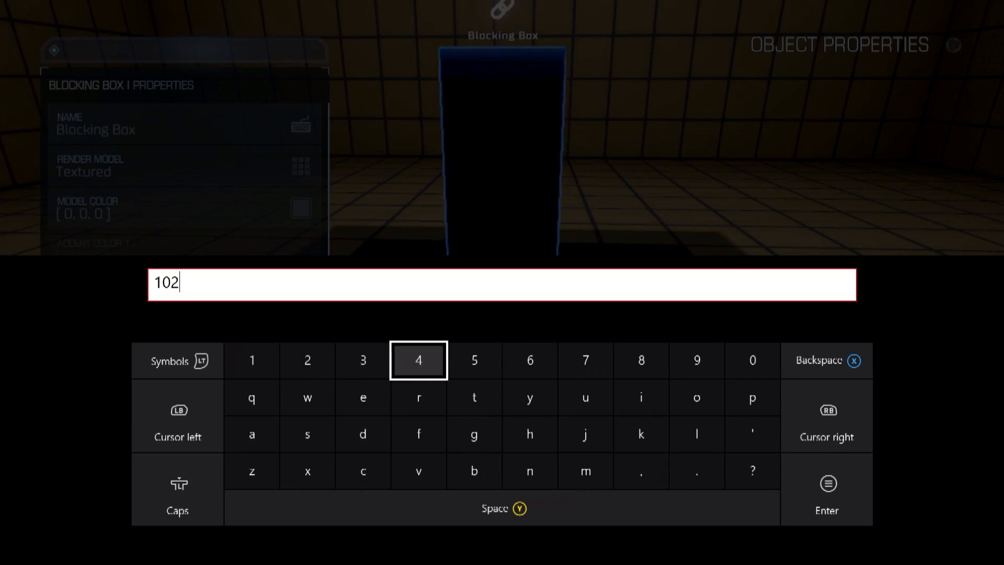
{"action": "key", "text": "Enter"}
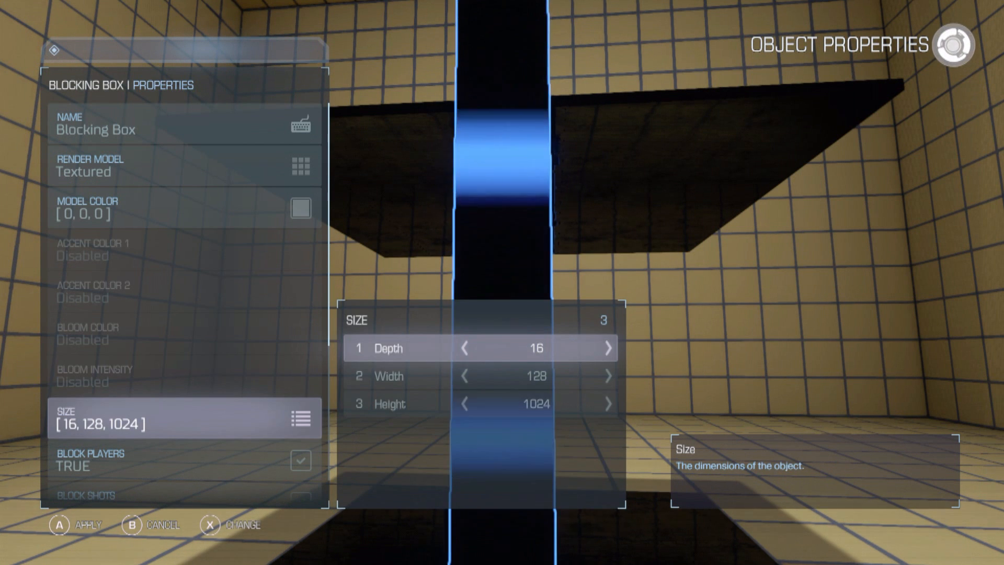
{"action": "left_click", "coordinate": [535, 348]}
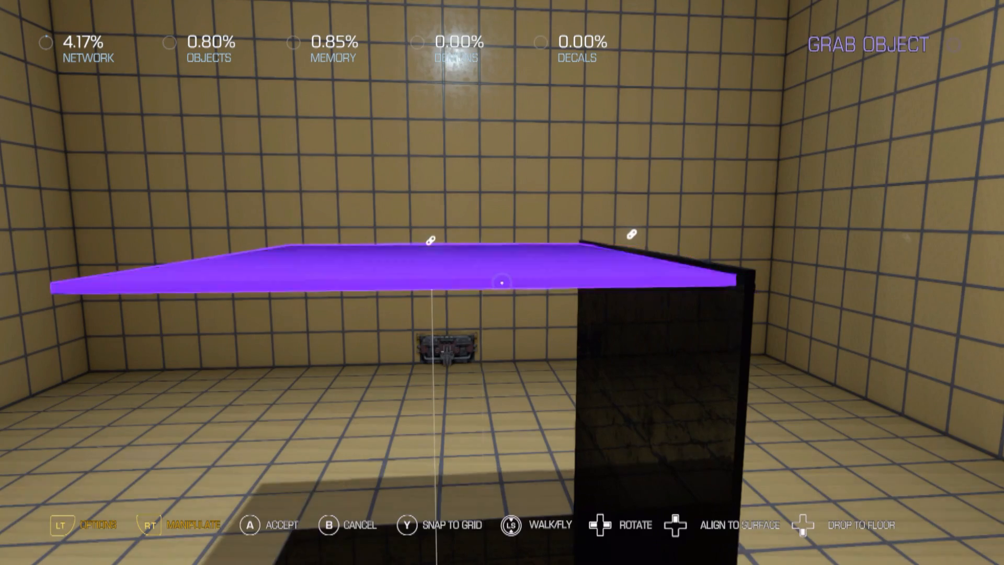
{"action": "key", "text": "a"}
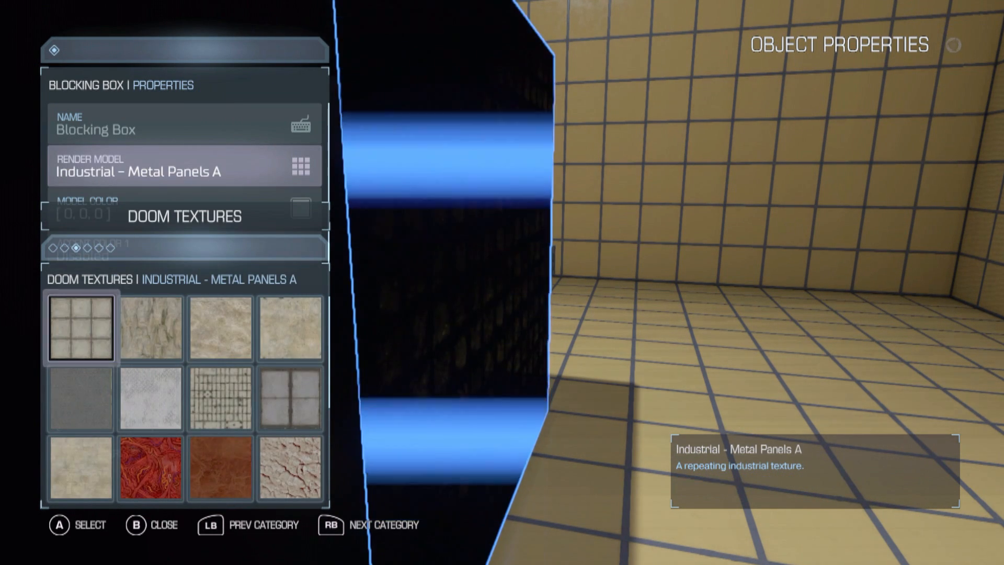
Step: Preview metal and maintenance panel textures on the slab, then choose plain Textured
{"action": "left_click", "coordinate": [79, 467]}
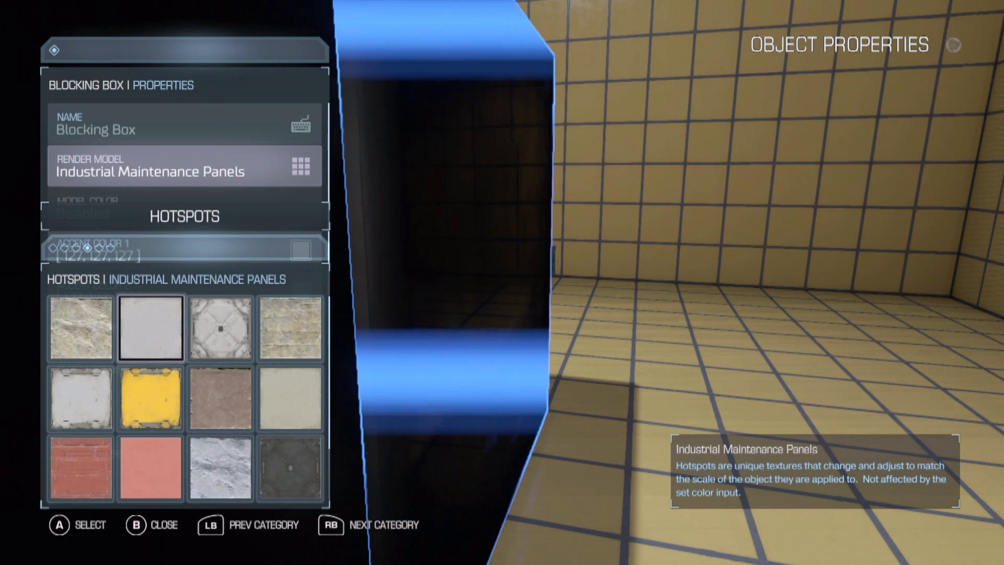
{"action": "left_click", "coordinate": [220, 467]}
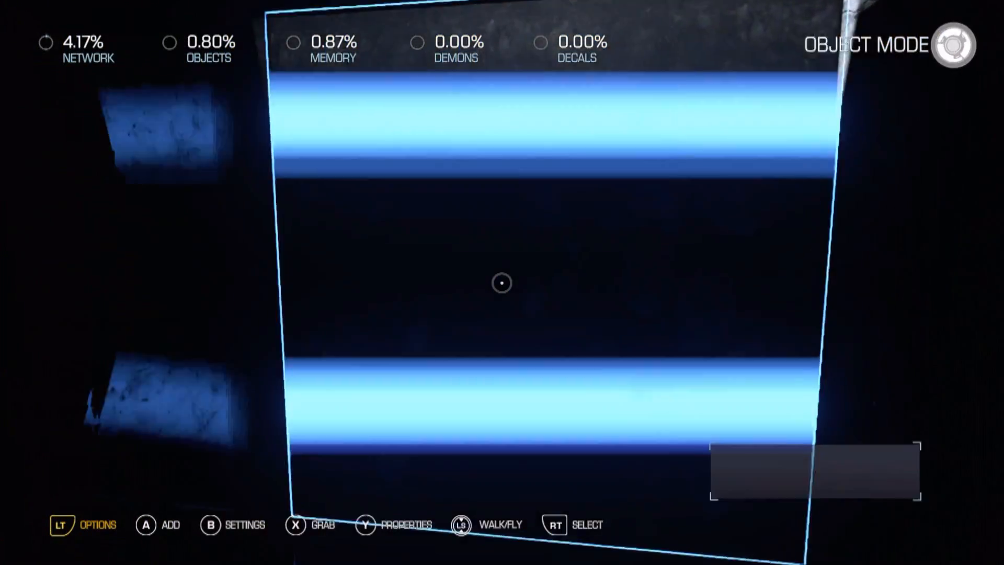
{"action": "key", "text": "Y"}
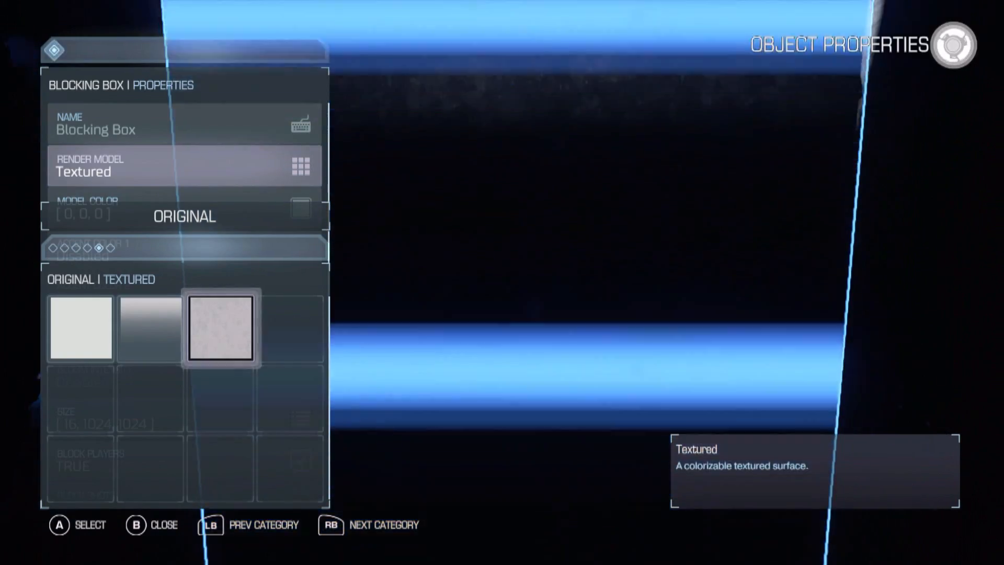
{"action": "key", "text": "b"}
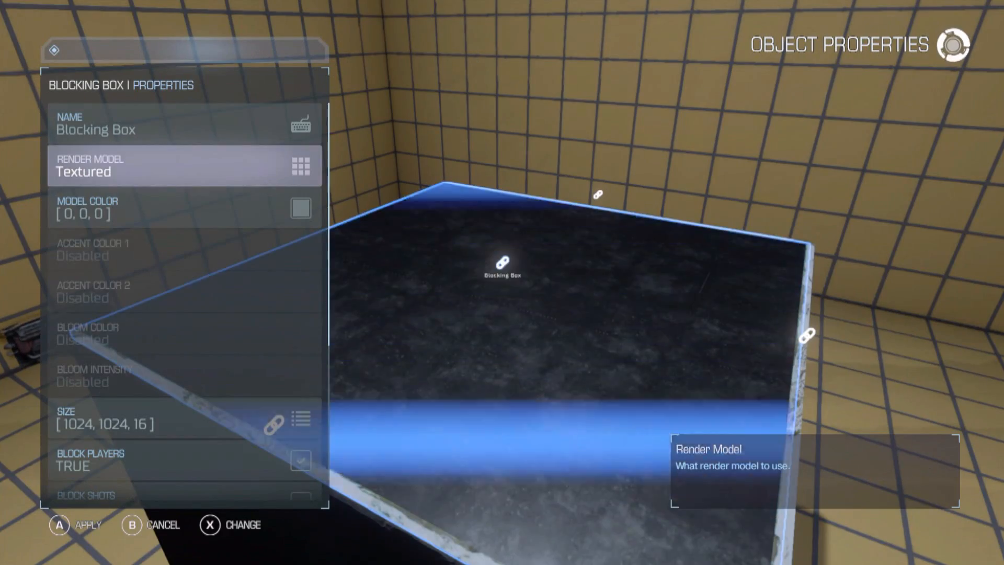
Step: Apply the slab's property changes and return to the black wall on the floor
{"action": "left_click", "coordinate": [299, 165]}
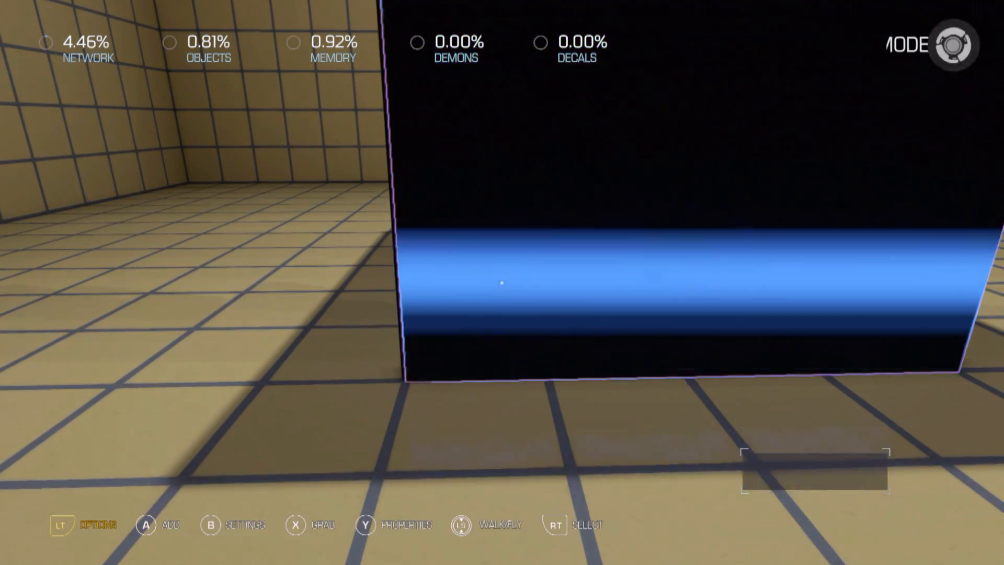
Step: Set the tall black wall's render model to Stone Wall in its properties
{"action": "key", "text": "Y"}
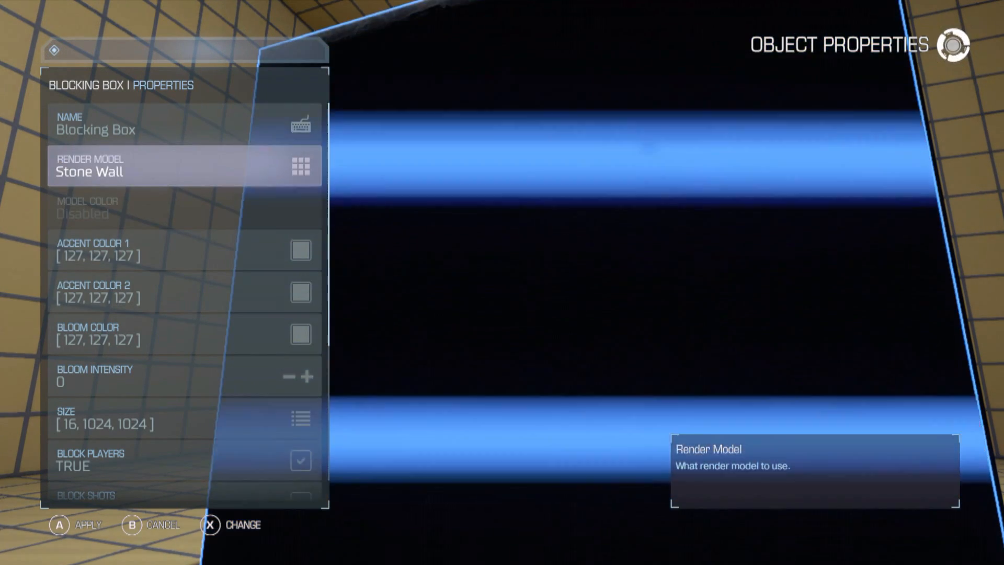
{"action": "scroll", "scroll_direction": "down", "scroll_amount": 3}
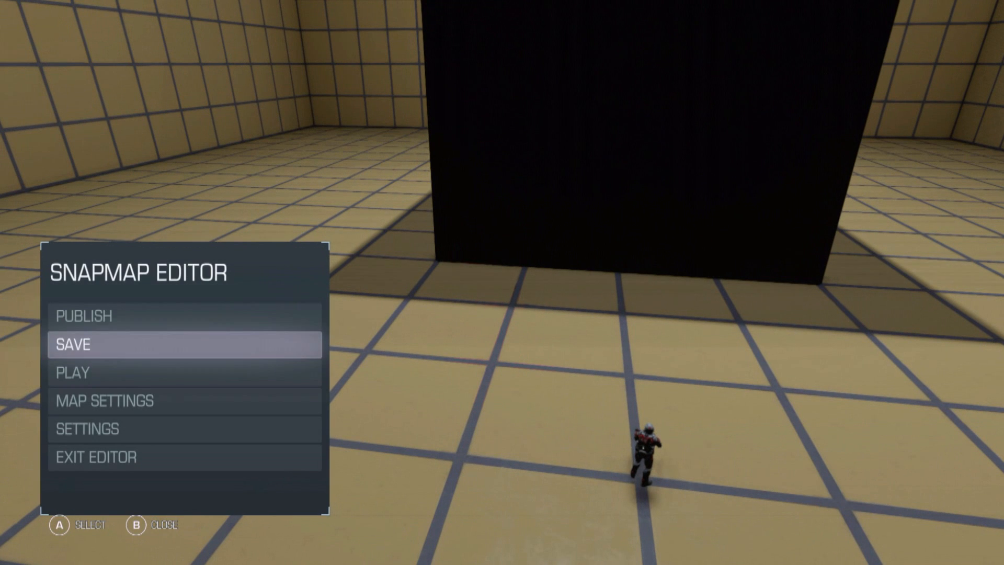
Step: Playtest the map inside the pitch-black room, then exit back to the editor
{"action": "left_click", "coordinate": [93, 344]}
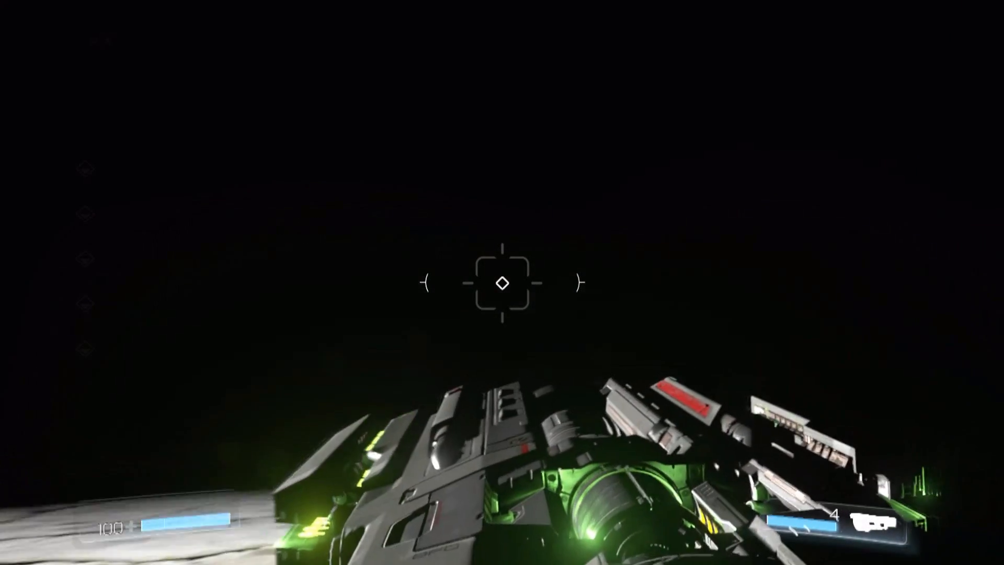
{"action": "key", "text": "Escape"}
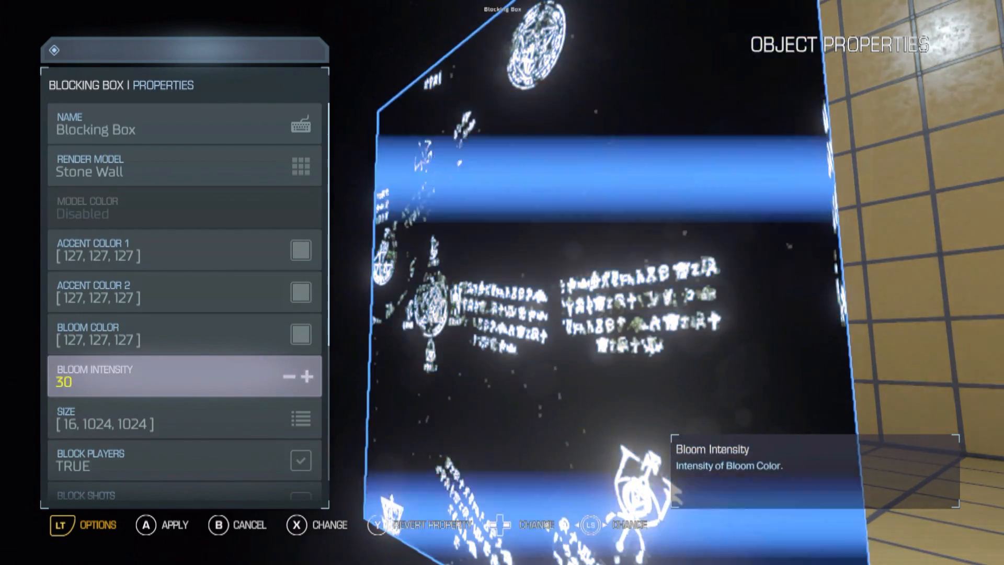
Step: Raise the Stone Wall's bloom intensity to about 32, then reset it to 0
{"action": "key", "text": "B"}
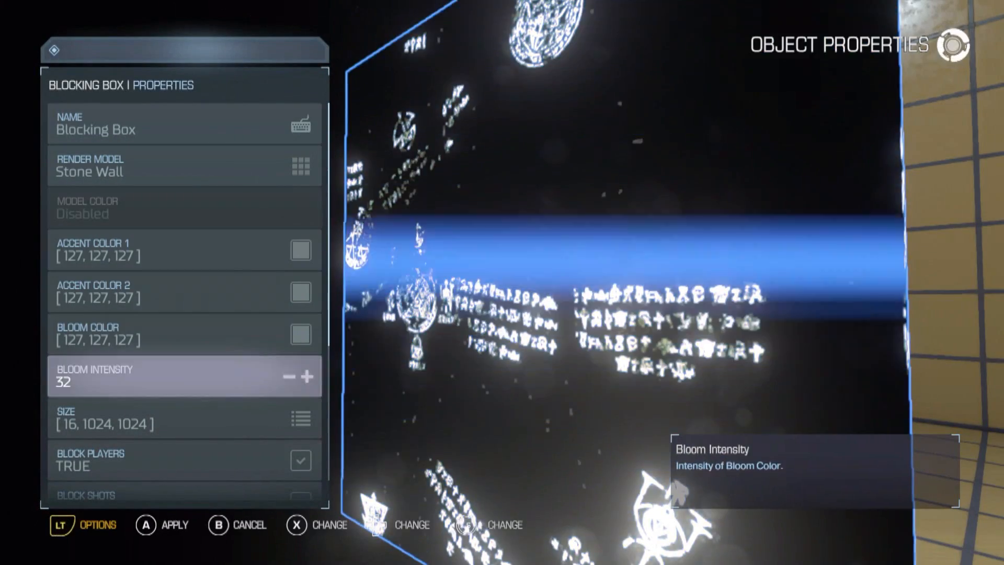
{"action": "left_click", "coordinate": [286, 376]}
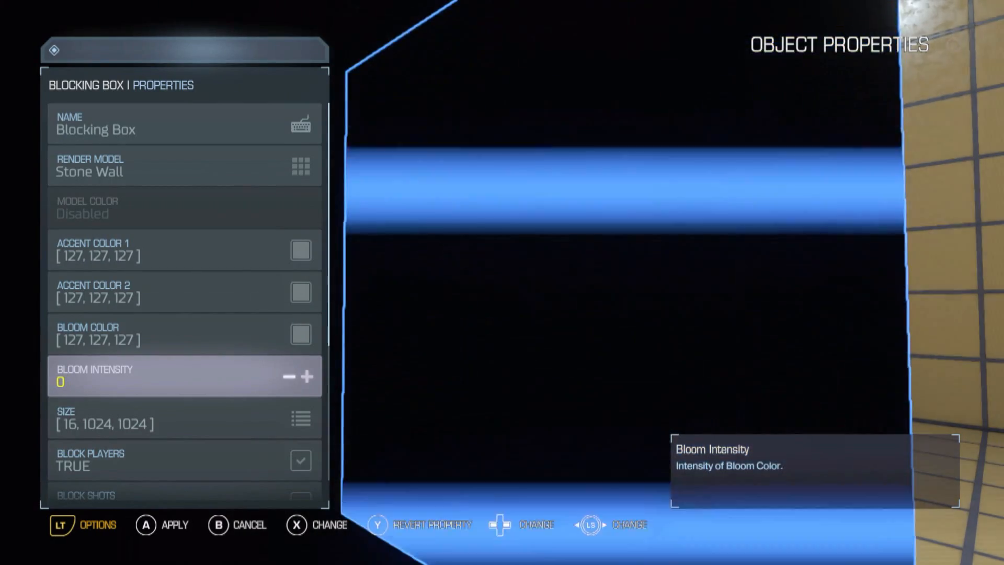